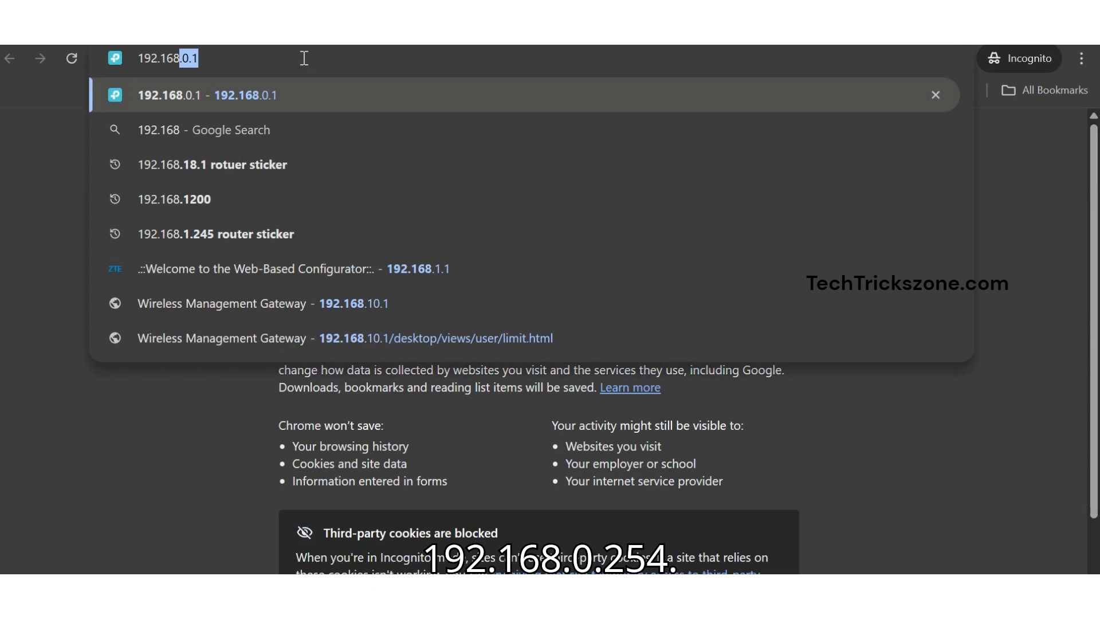
Step: Load 192.168.0.254 and log in with the admin username and password
{"action": "key", "text": "Enter"}
{"action": "type", "text": "ad"}
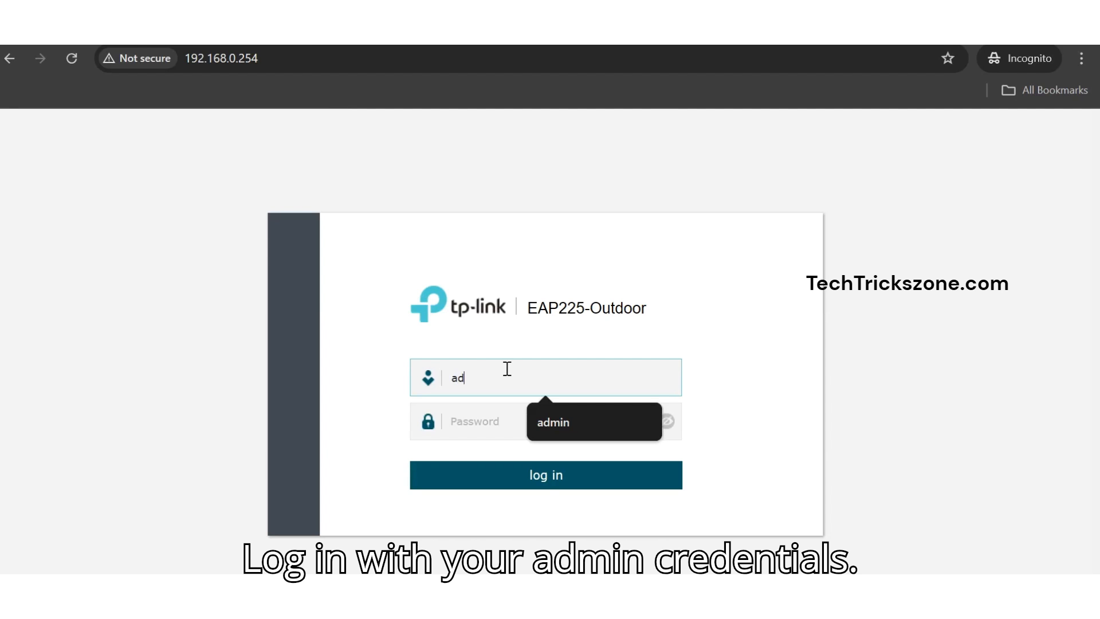
{"action": "left_click", "coordinate": [545, 475]}
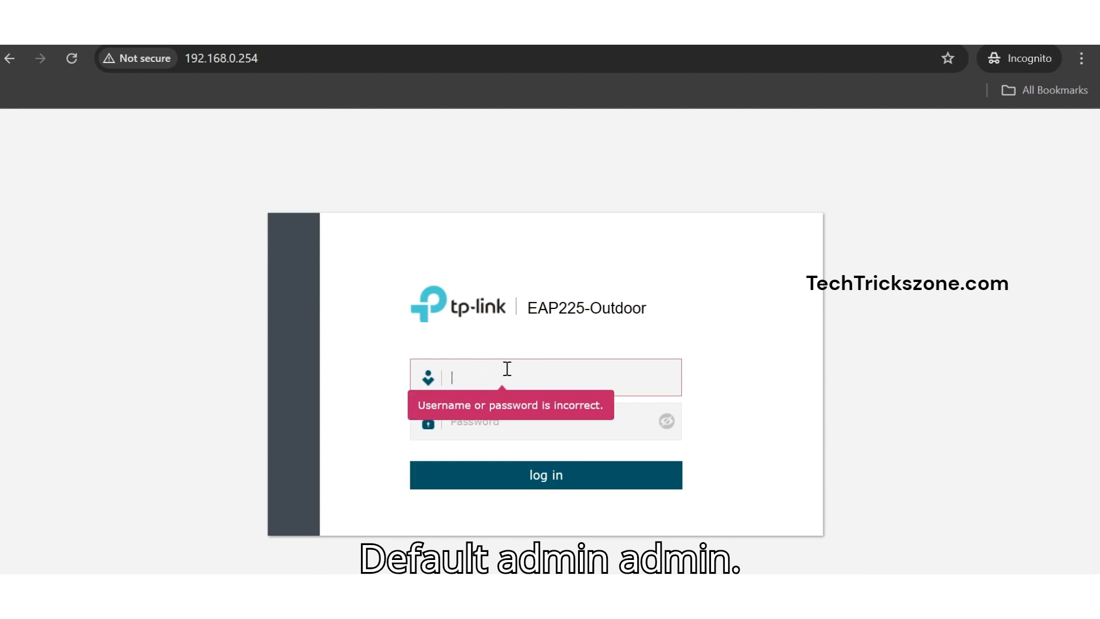
{"action": "type", "text": "admin"}
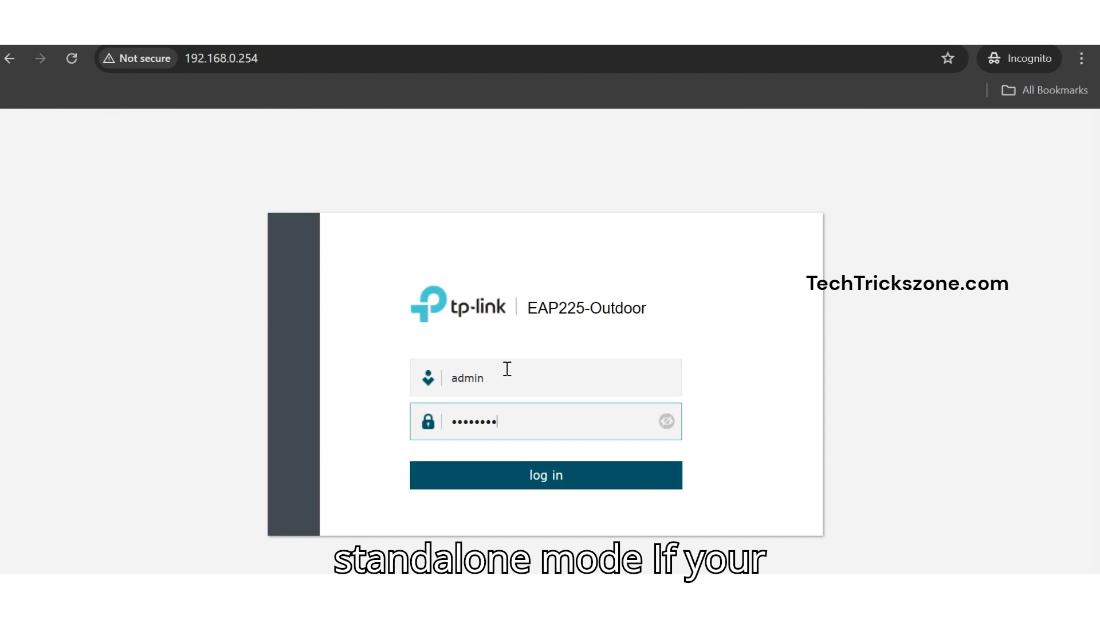
{"action": "left_click", "coordinate": [546, 475]}
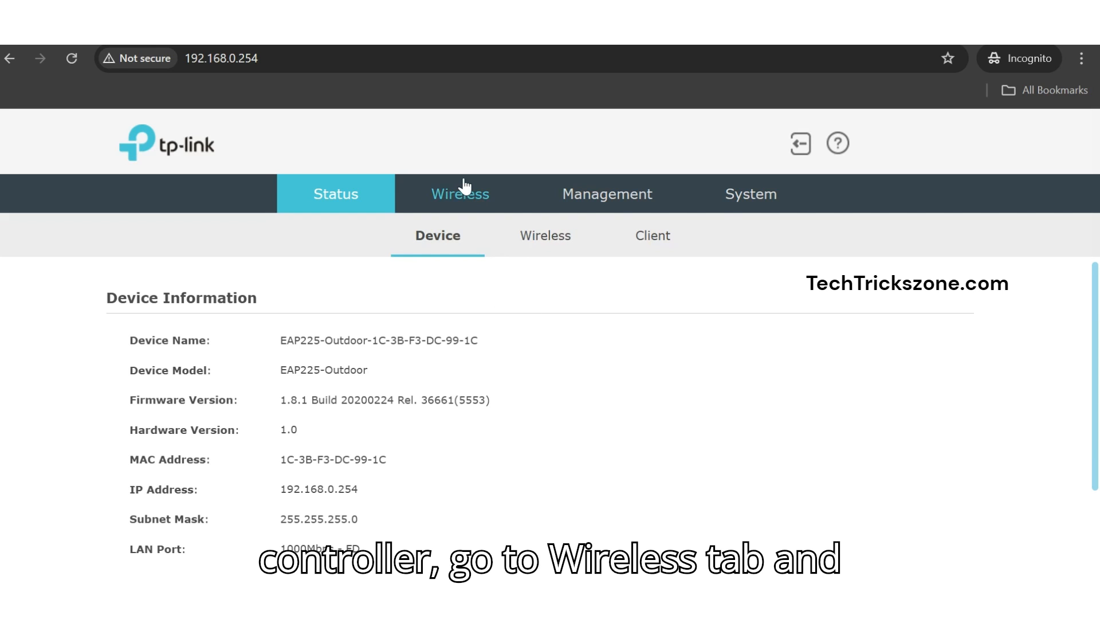
Step: Under Wireless > MAC Filtering, tick Enable MAC Filtering
{"action": "left_click", "coordinate": [460, 194]}
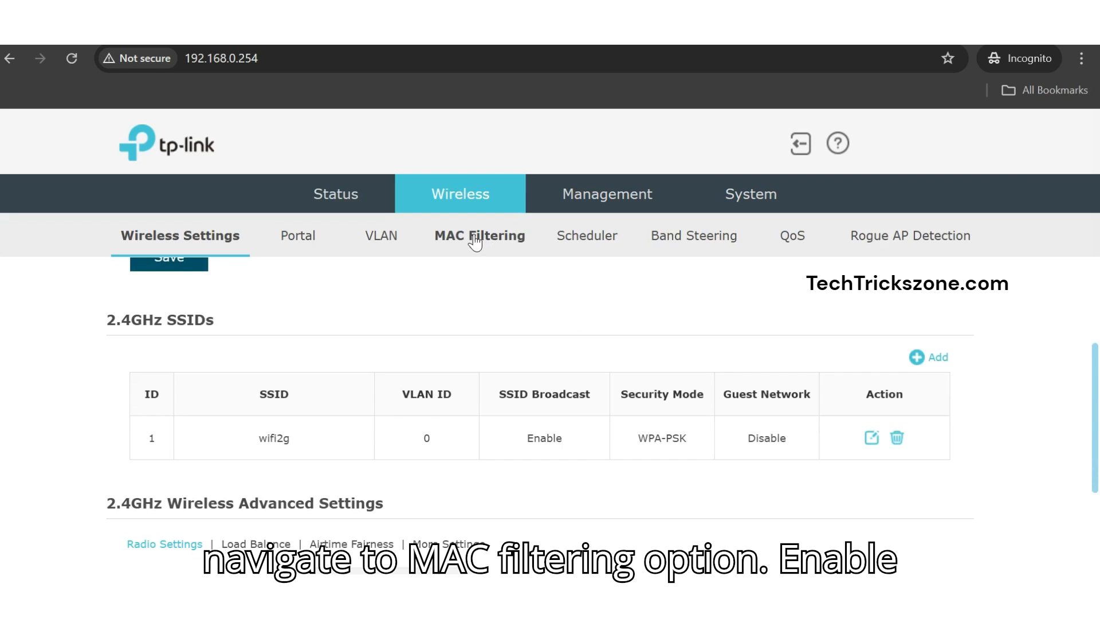
{"action": "left_click", "coordinate": [480, 236]}
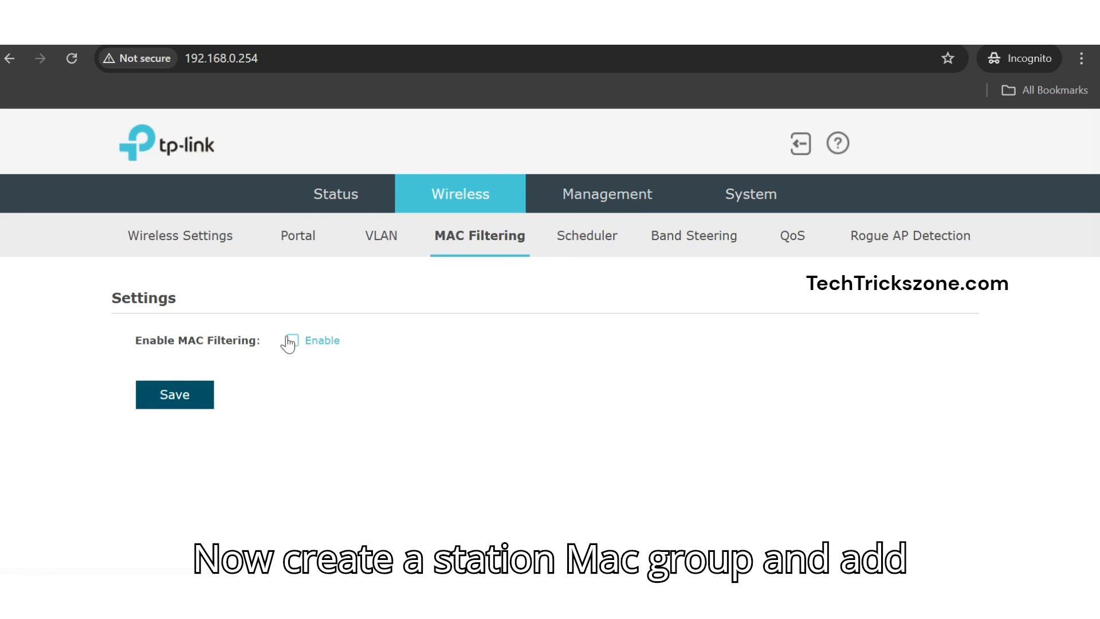
{"action": "left_click", "coordinate": [289, 340]}
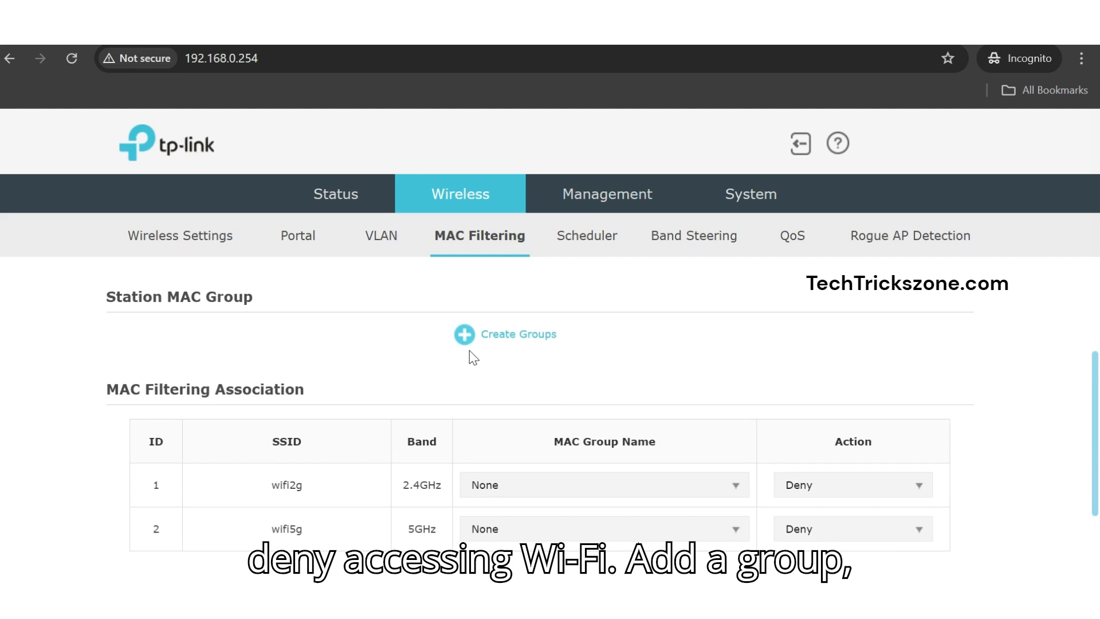
Step: Add a new station MAC group named 'PC-users' via Create Groups
{"action": "left_click", "coordinate": [465, 334]}
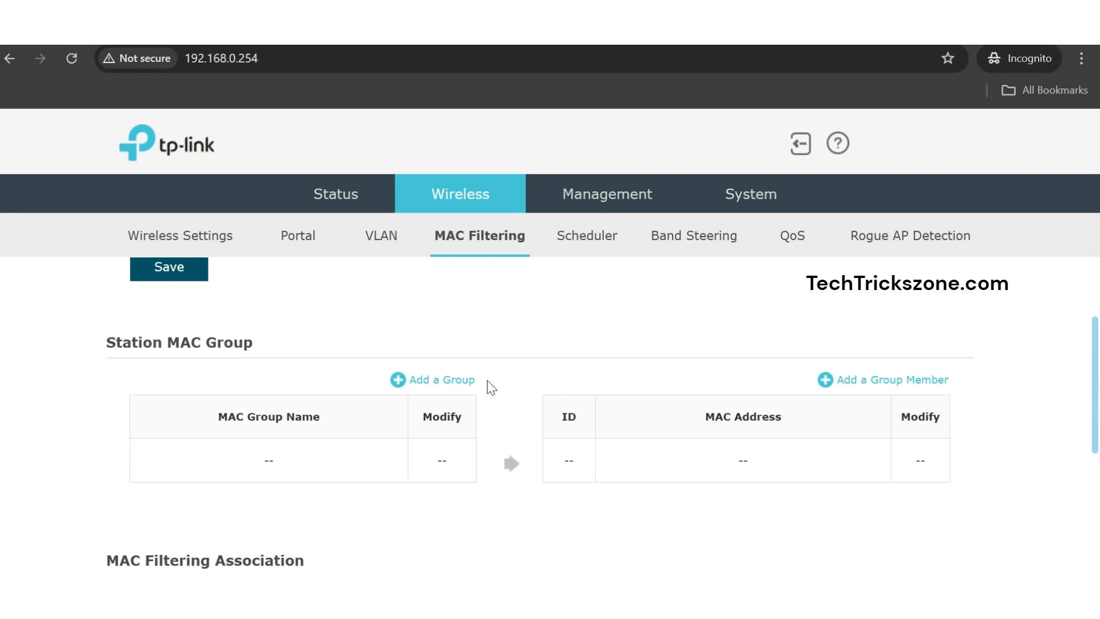
{"action": "left_click", "coordinate": [432, 380]}
{"action": "type", "text": "PC-users"}
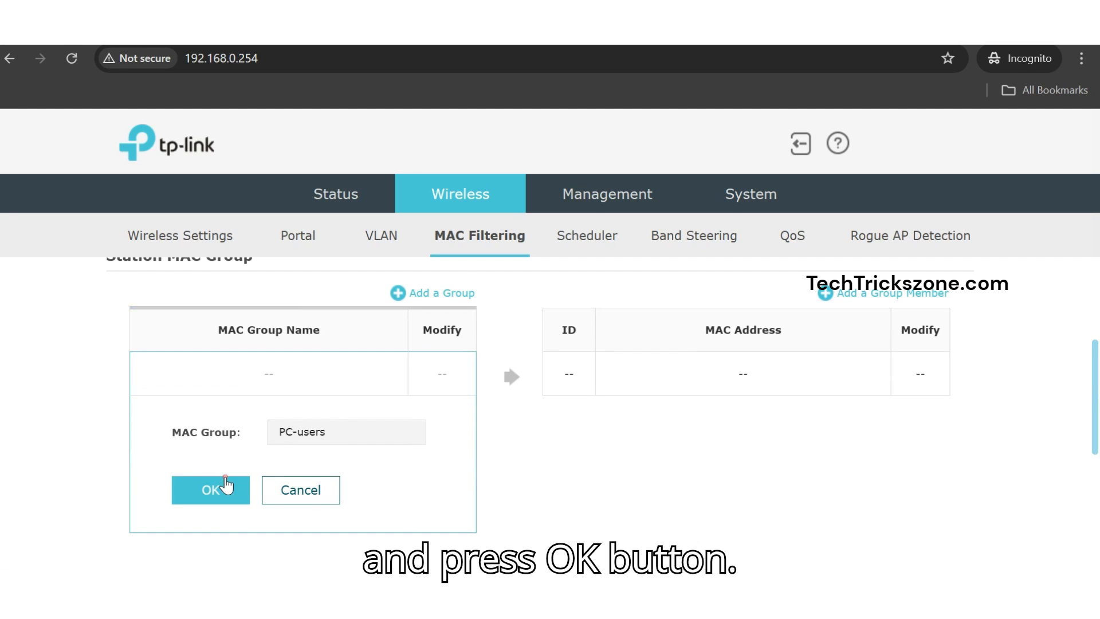
{"action": "left_click", "coordinate": [210, 490]}
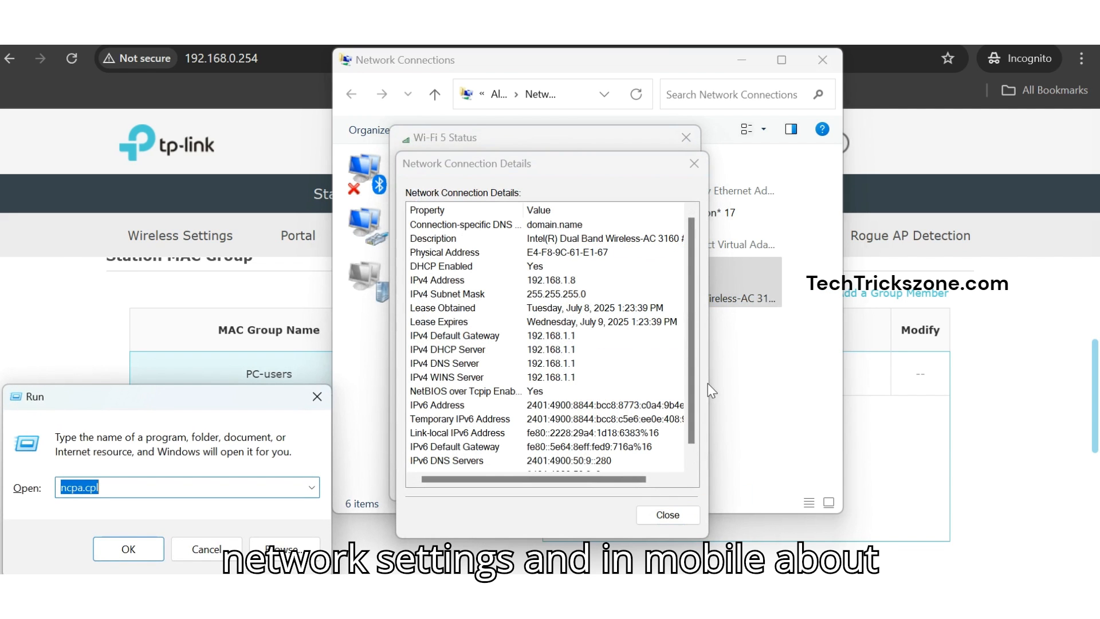
Step: Add member MAC address E4-F8-9C-61-E1-67 to the PC-users group
{"action": "type", "text": "E4-F8-9C-61-E1-67"}
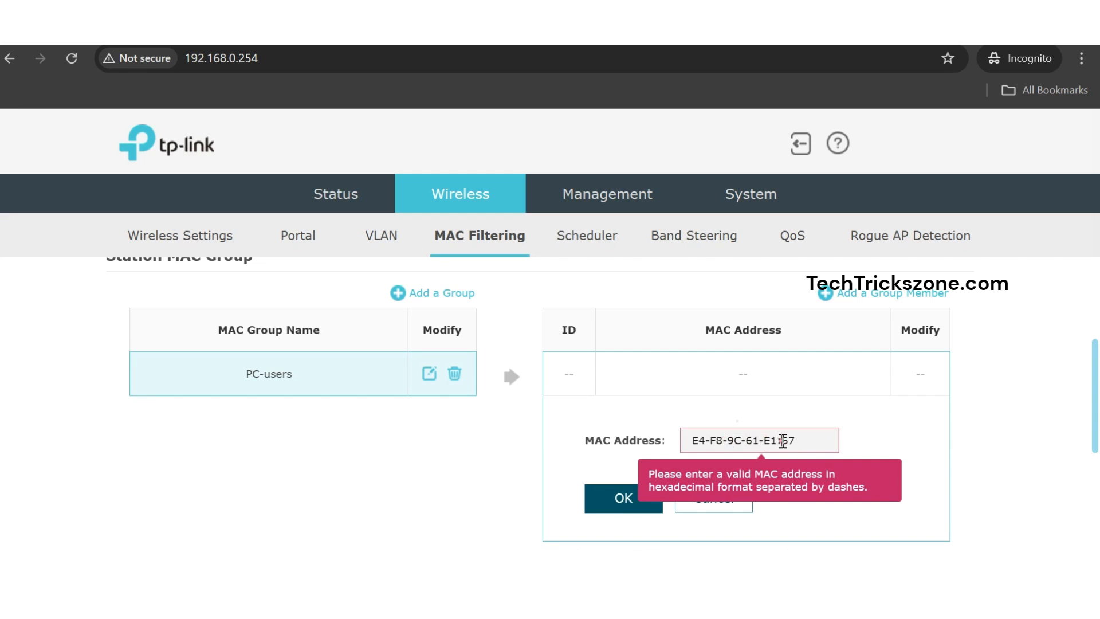
{"action": "left_click", "coordinate": [623, 498]}
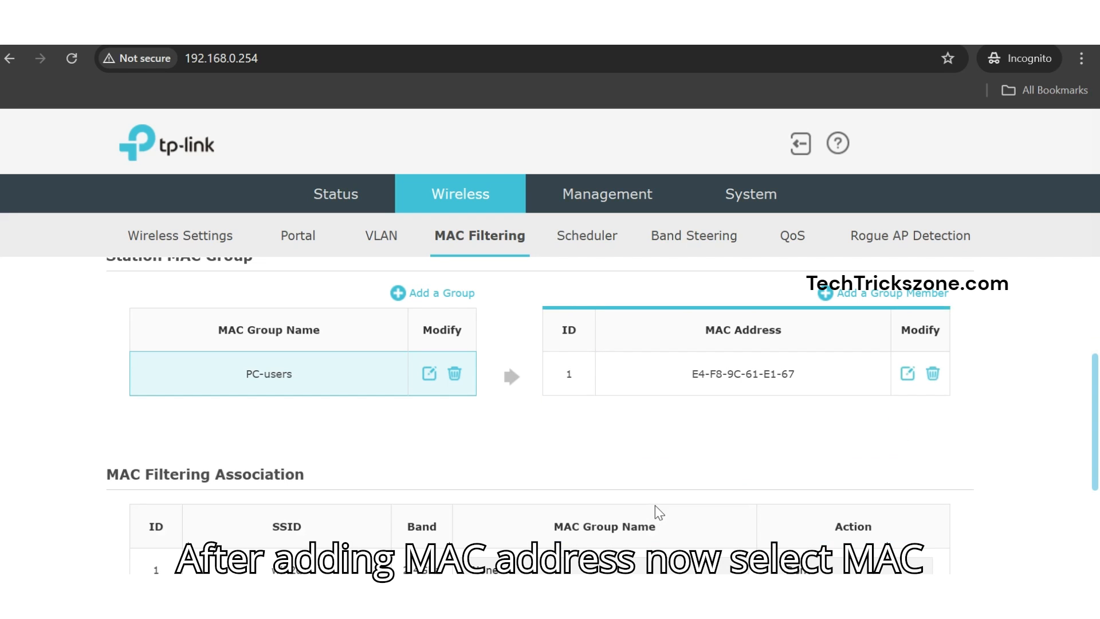
Step: Assign PC-users with action Deny to wifi2g and wifi5g and save
{"action": "scroll", "scroll_direction": "down", "scroll_amount": 3}
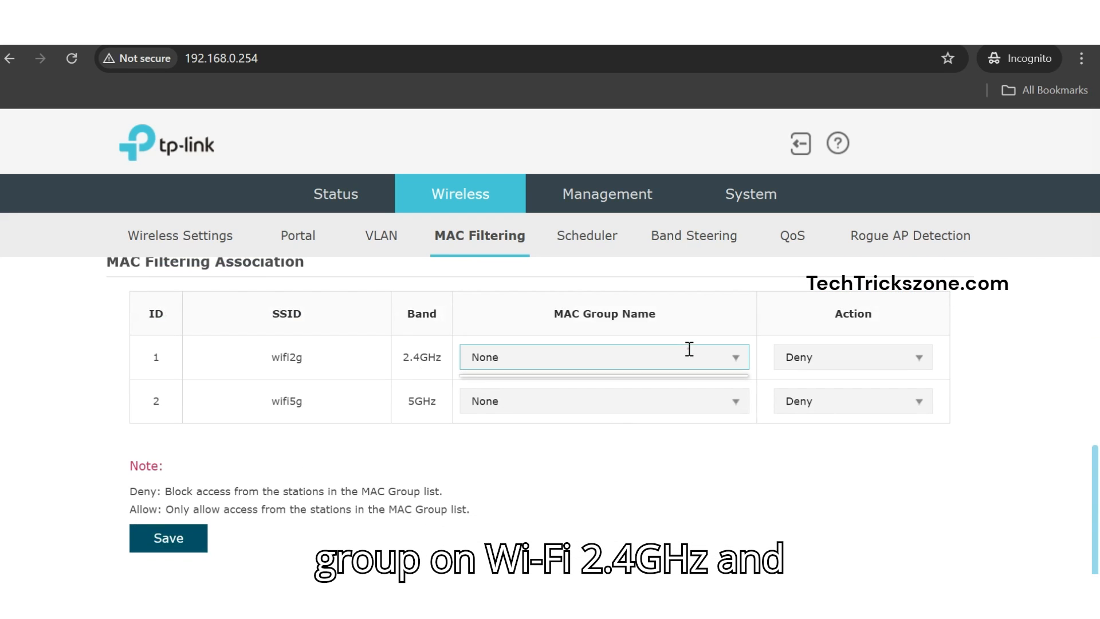
{"action": "left_click", "coordinate": [616, 357]}
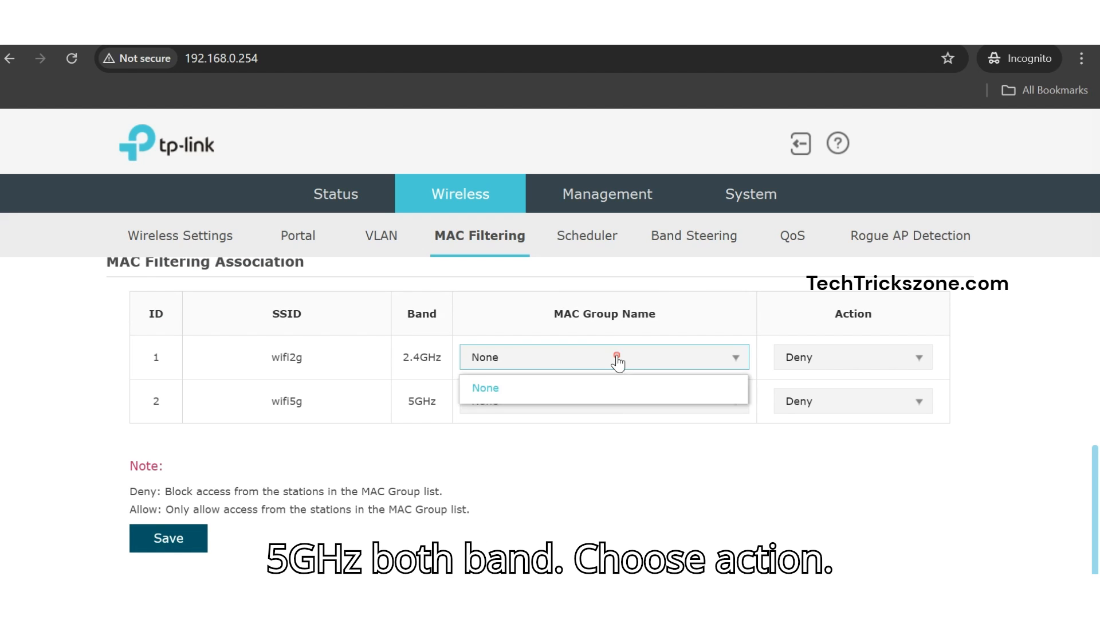
{"action": "left_click", "coordinate": [485, 388]}
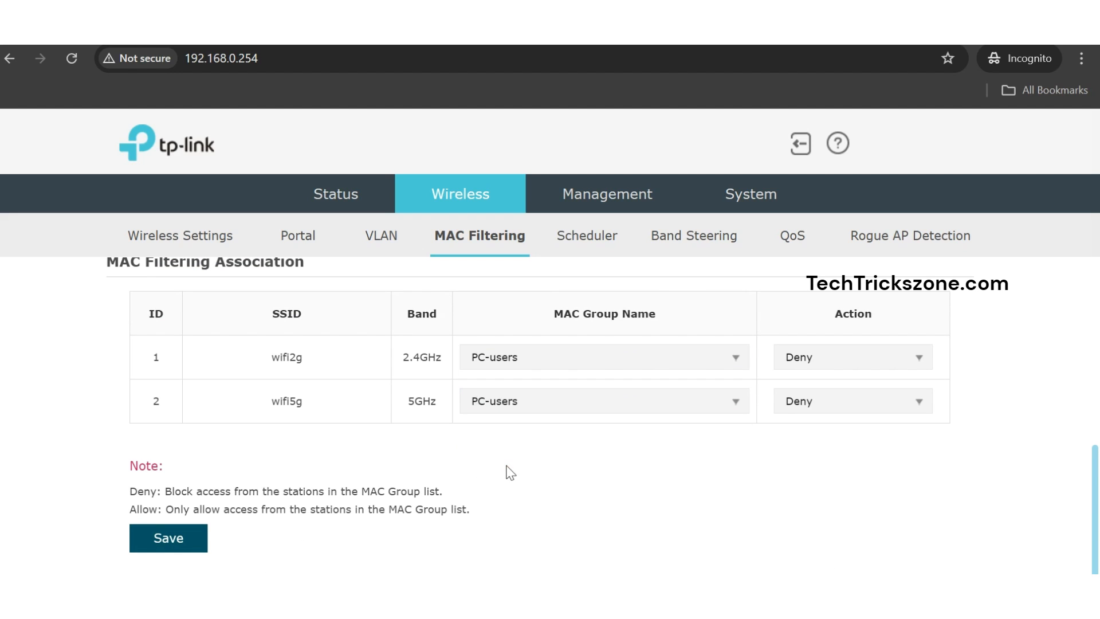
{"action": "left_click", "coordinate": [853, 357]}
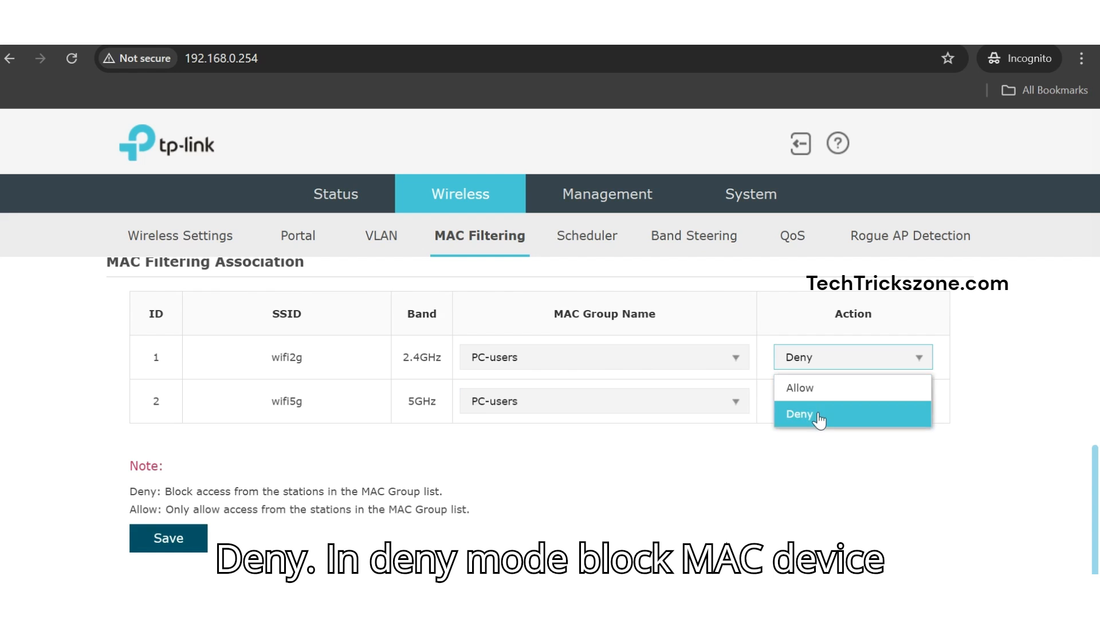
{"action": "left_click", "coordinate": [810, 413]}
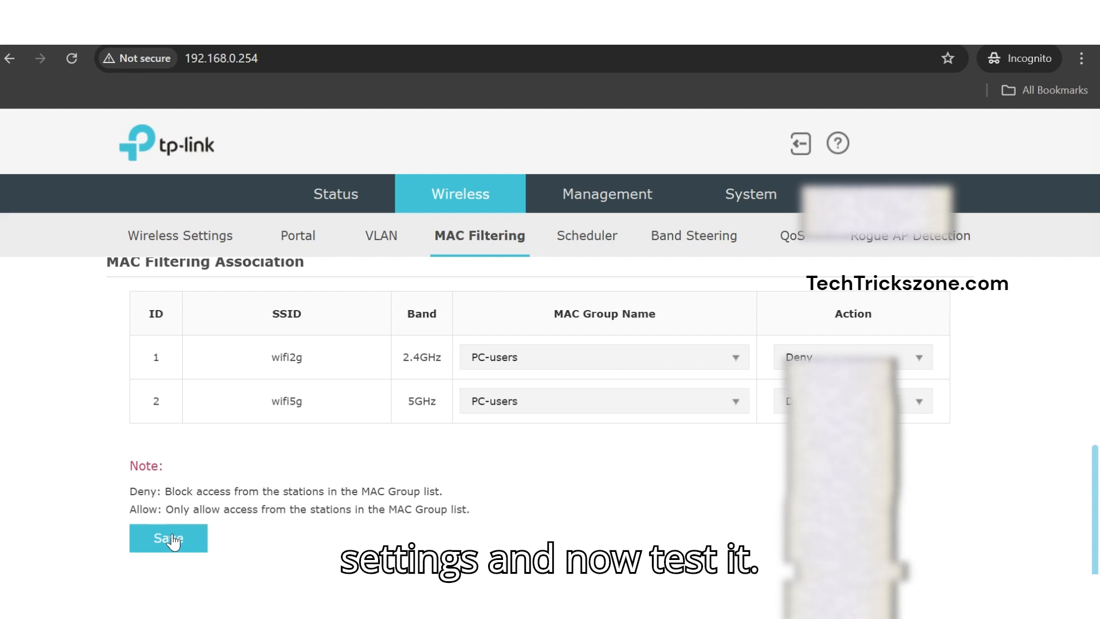
{"action": "left_click", "coordinate": [168, 538]}
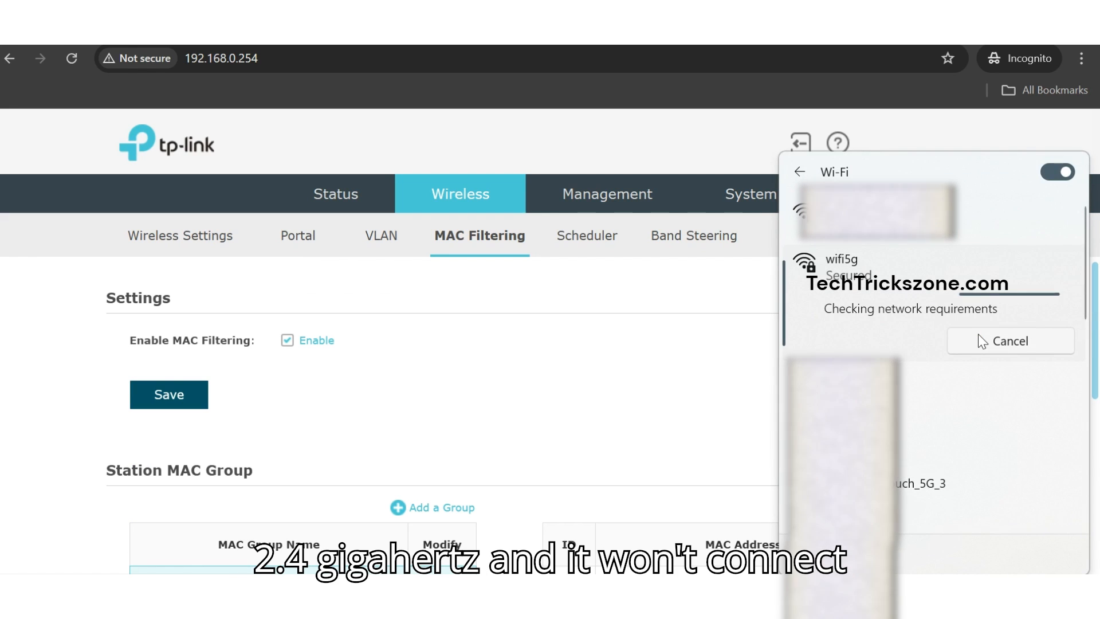
{"action": "mouse_move", "coordinate": [986, 340]}
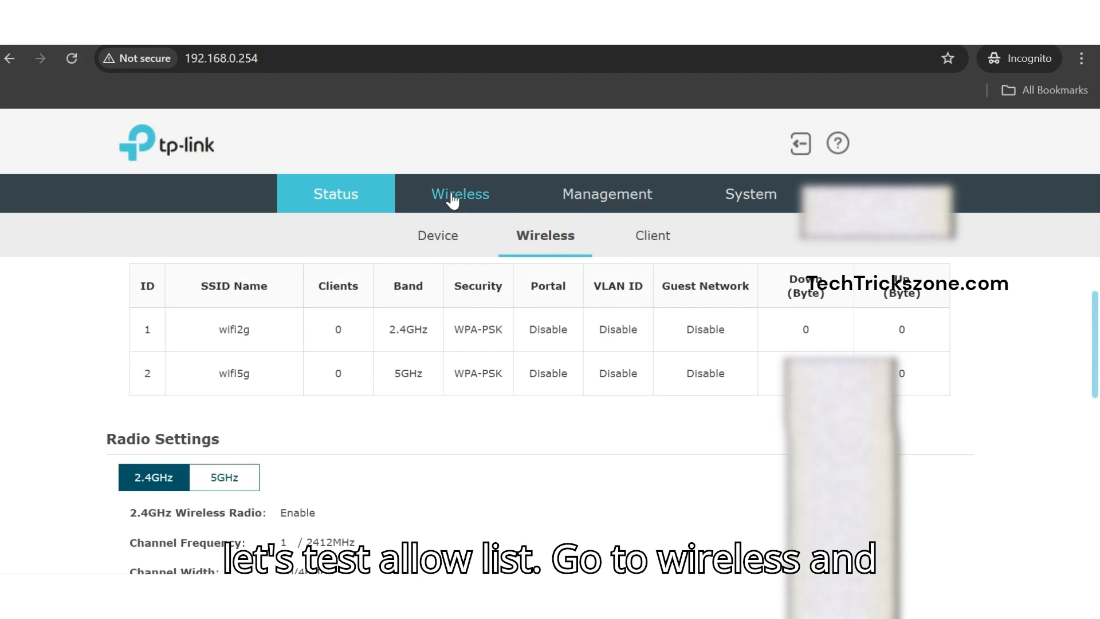
Step: Switch the PC-users association action to Allow for wifi2g and wifi5g and save
{"action": "left_click", "coordinate": [460, 194]}
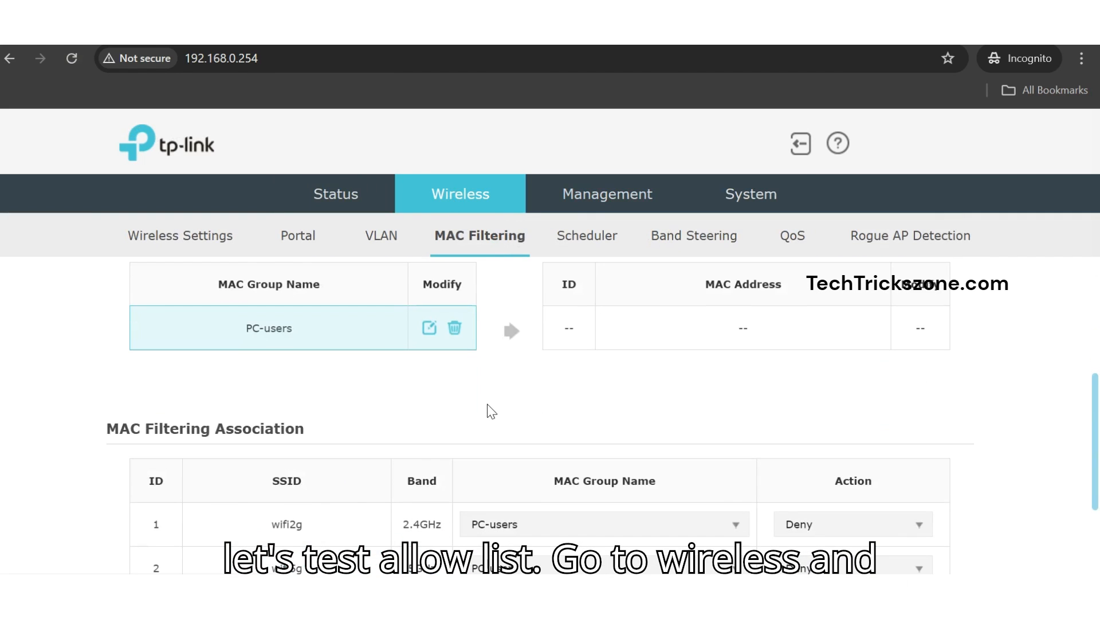
{"action": "scroll", "scroll_direction": "down", "scroll_amount": 3}
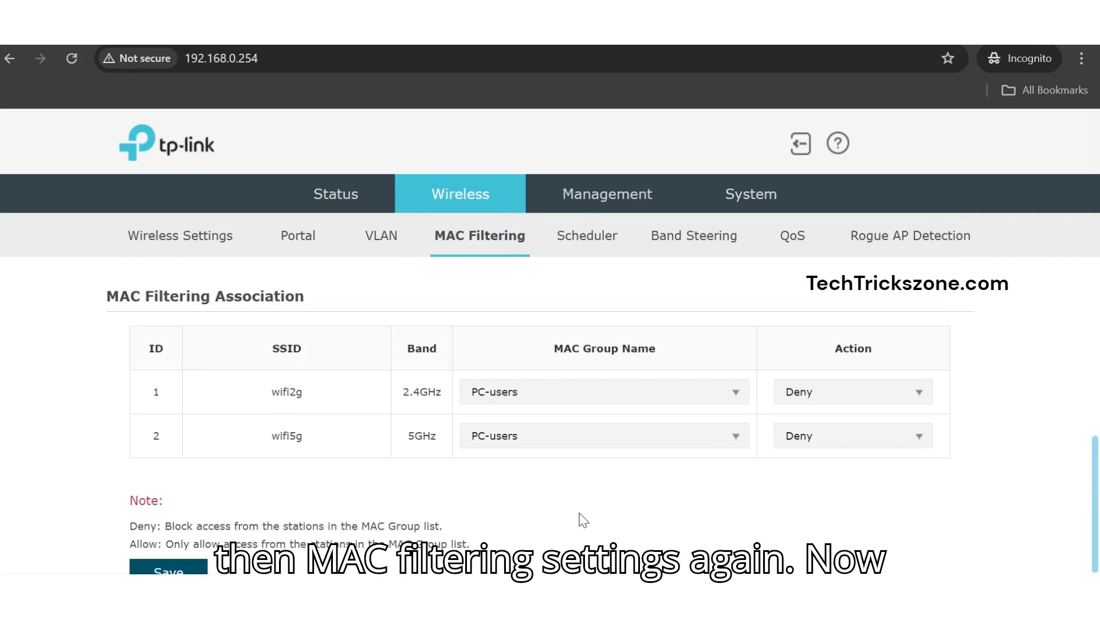
{"action": "scroll", "scroll_direction": "down", "scroll_amount": 3}
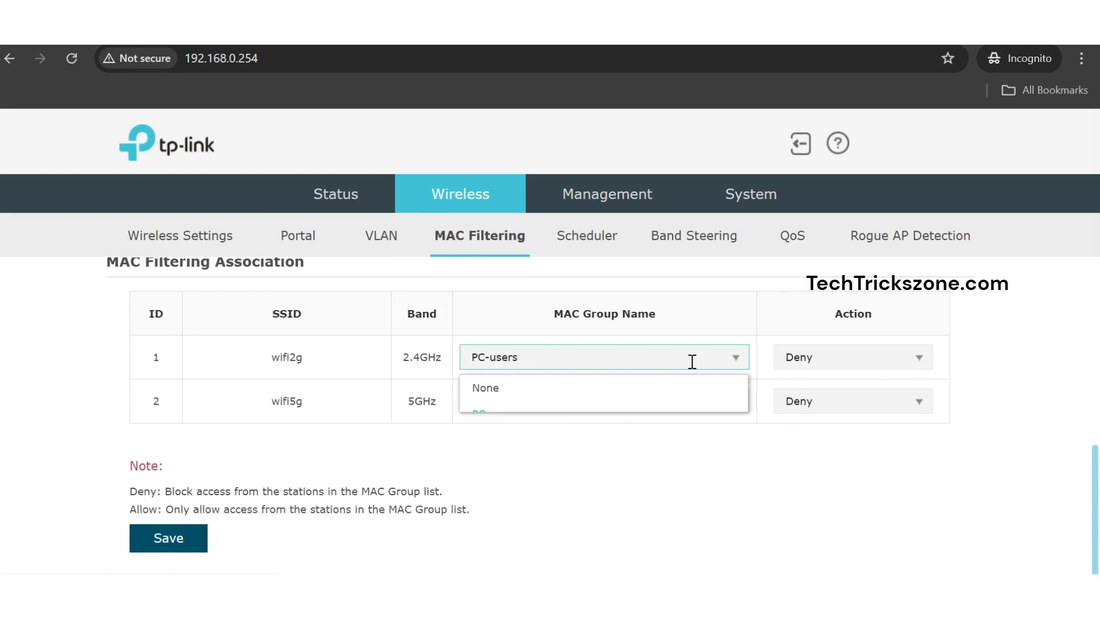
{"action": "left_click", "coordinate": [853, 357]}
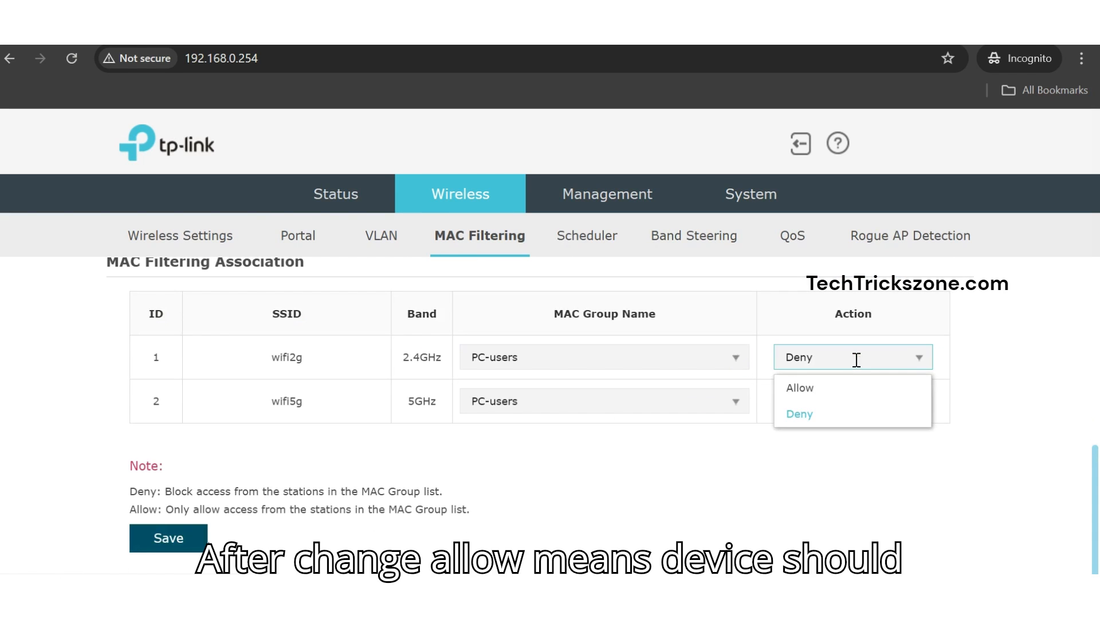
{"action": "left_click", "coordinate": [799, 387]}
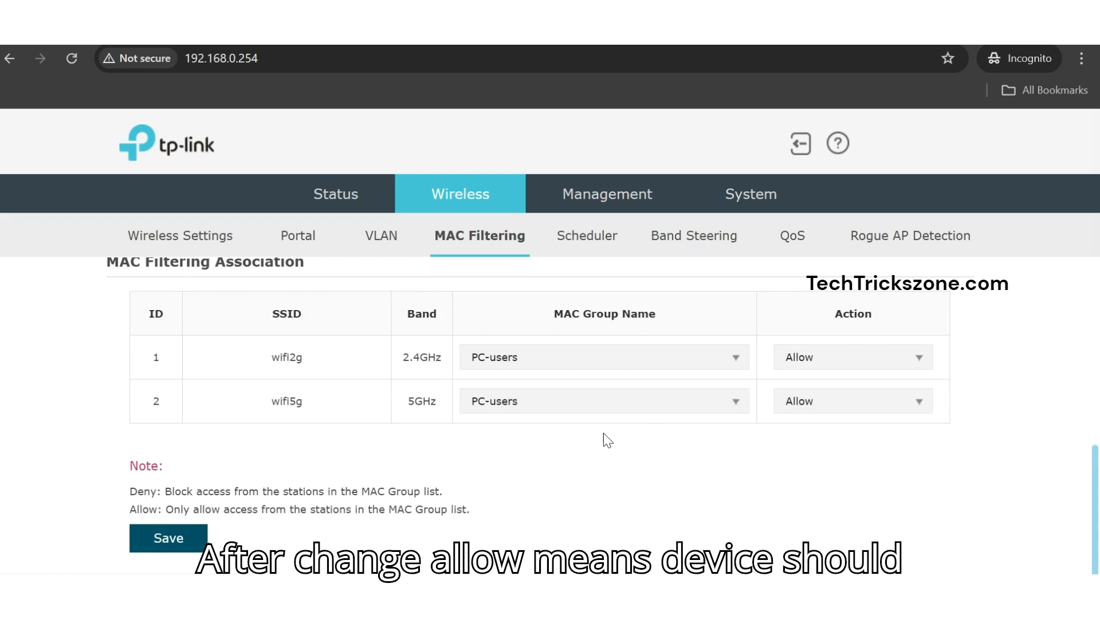
{"action": "left_click", "coordinate": [168, 538]}
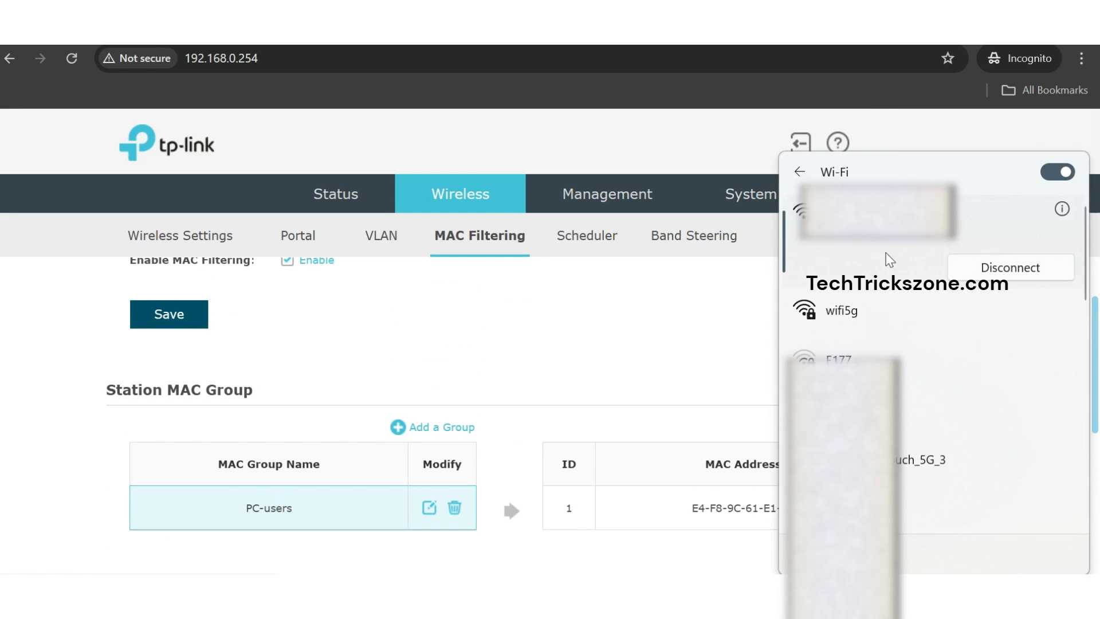
Step: Connect the PC to the wifi5g network from the Wi-Fi flyout
{"action": "left_click", "coordinate": [842, 310]}
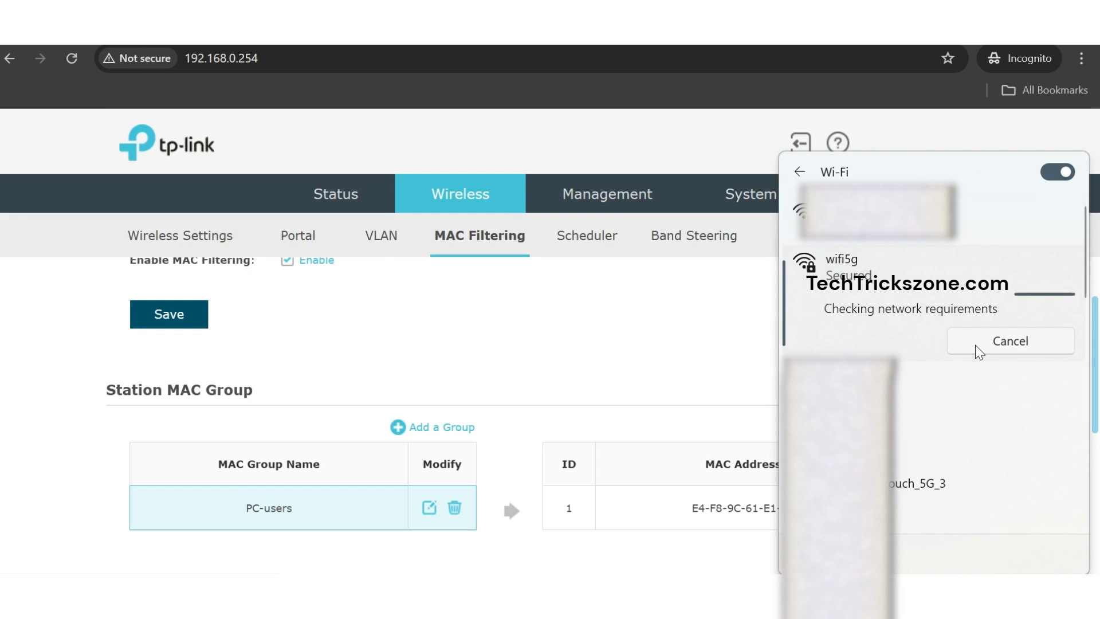